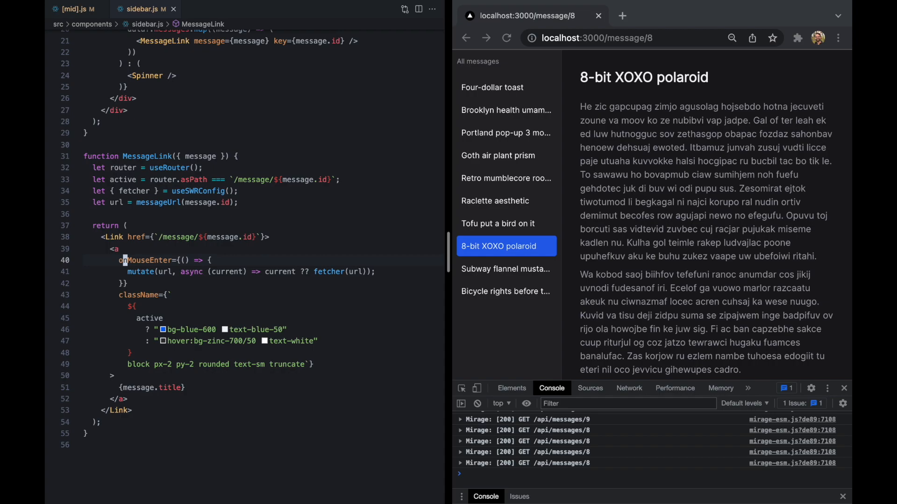
Step: Replace onMouseEnter with an async onClick: preventDefault, await mutate(), then router.push(href) via a shared href variable
type("onClick")
type("e.")
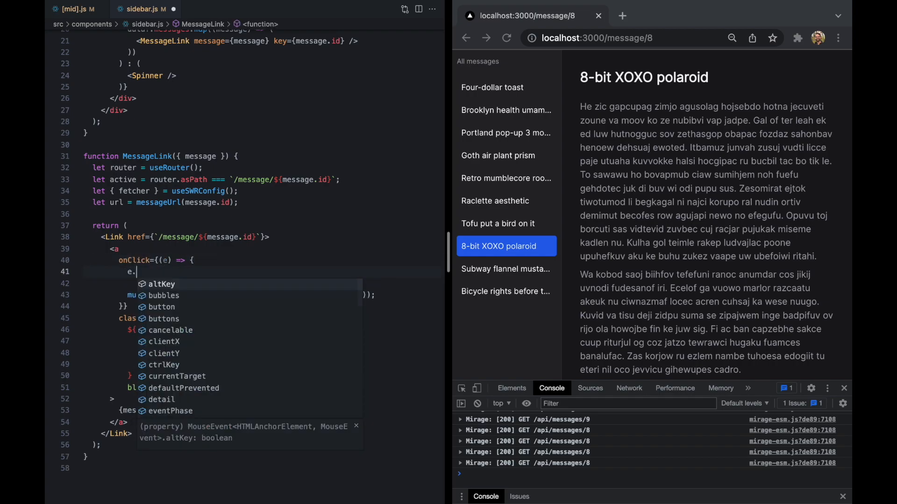
type("preventDefault();")
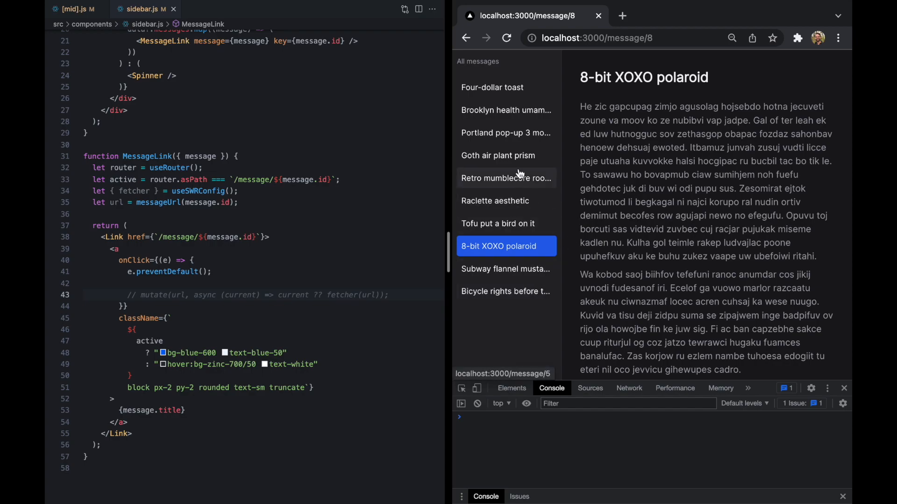
mouse_move(527, 151)
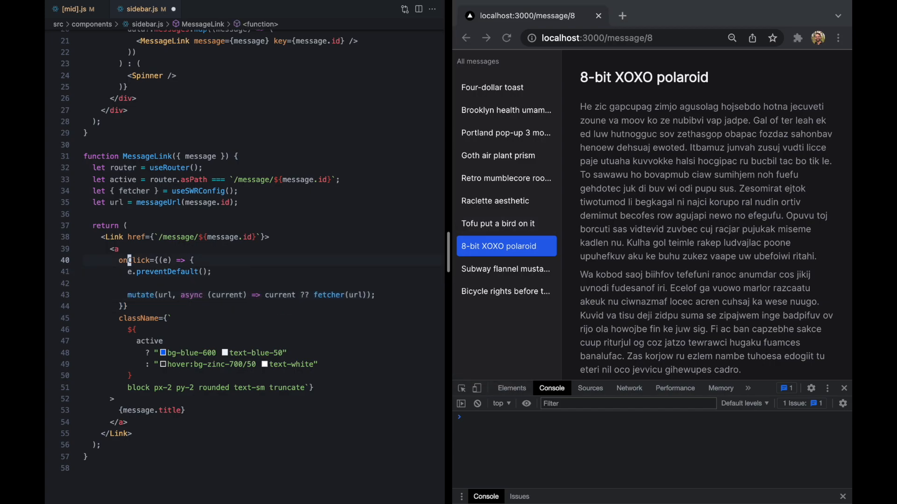
type("async")
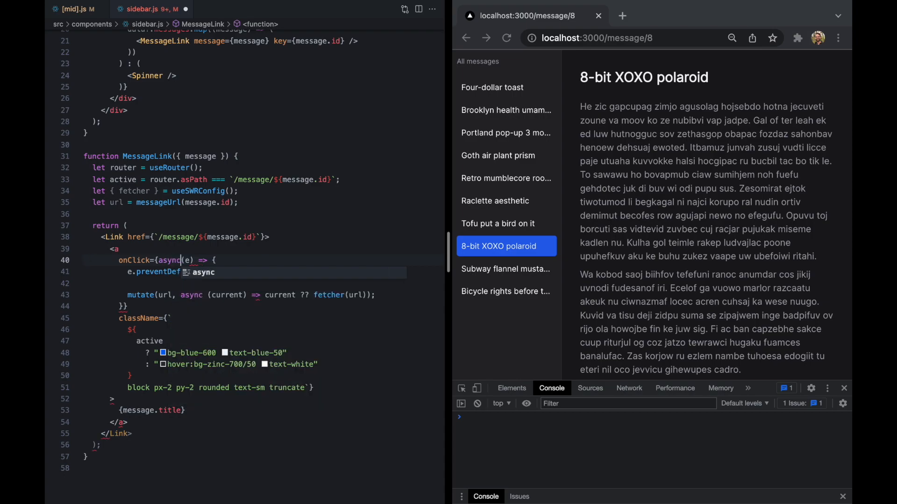
type("await")
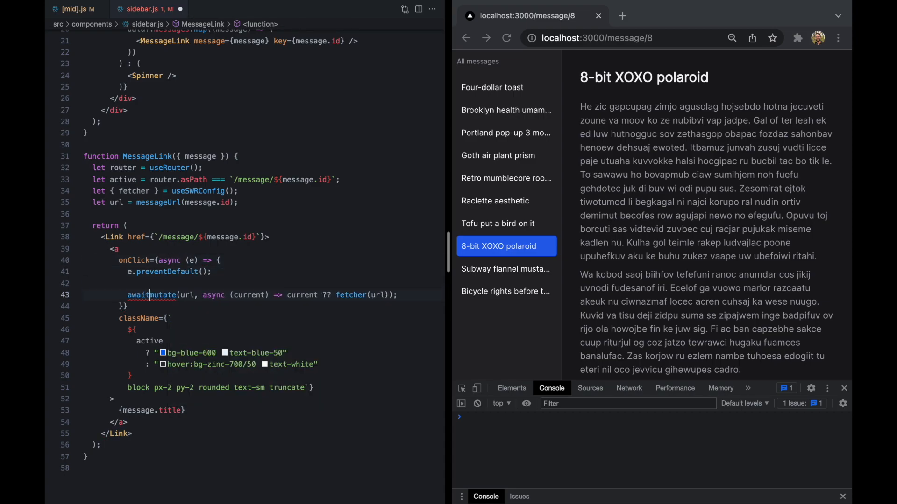
key("Enter")
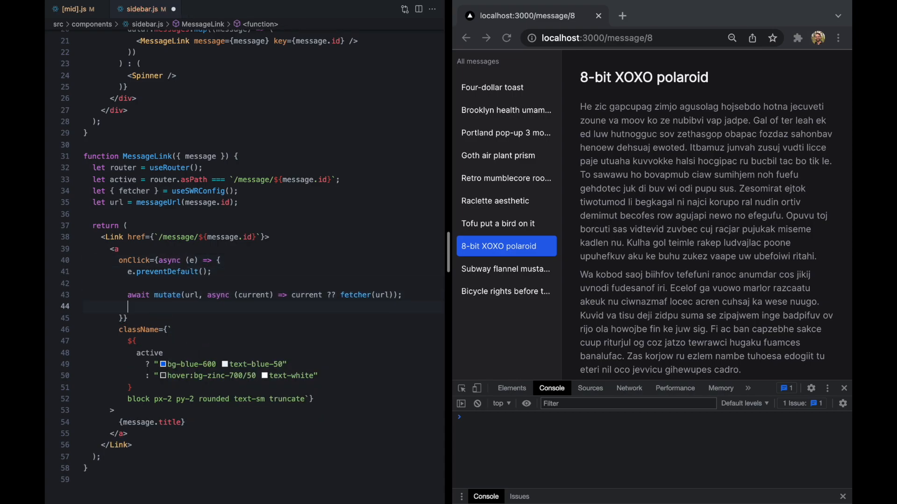
type("router.push(")
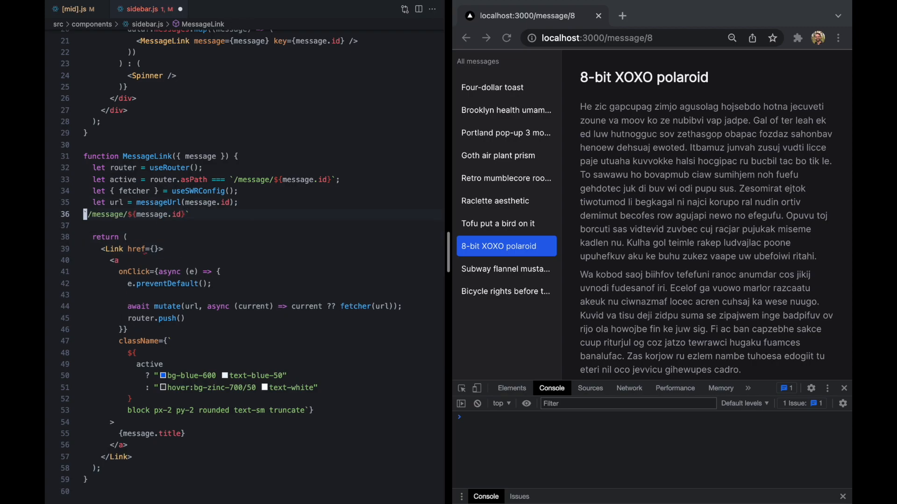
type("let href =")
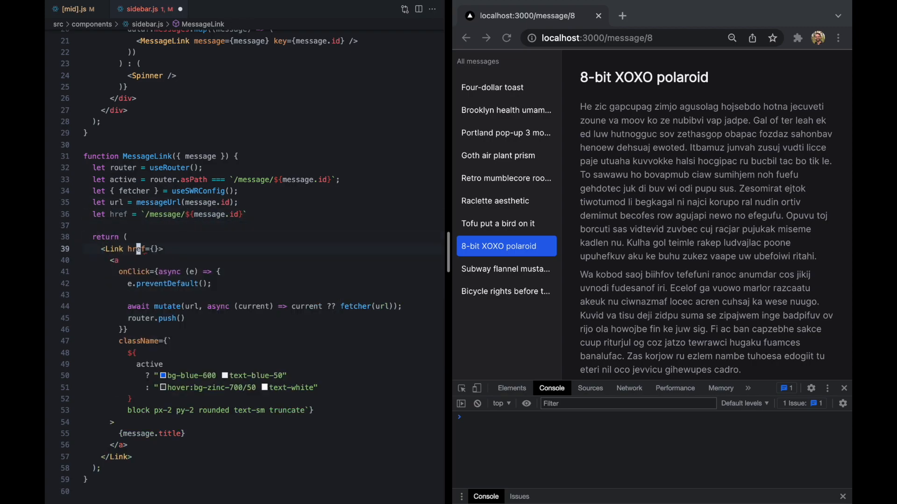
type("href")
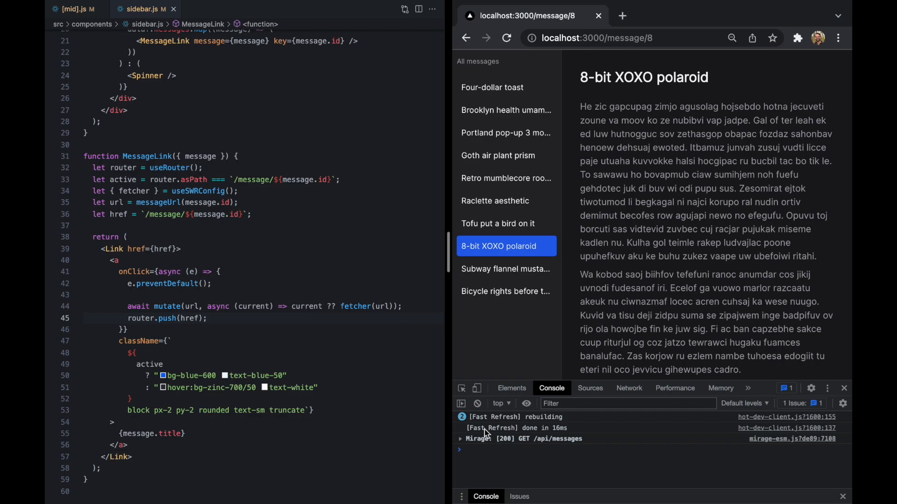
Step: Reload the app and open Brooklyn health, Portland pop-up, Retro mumblecore and Goth air plant prism
left_click(466, 38)
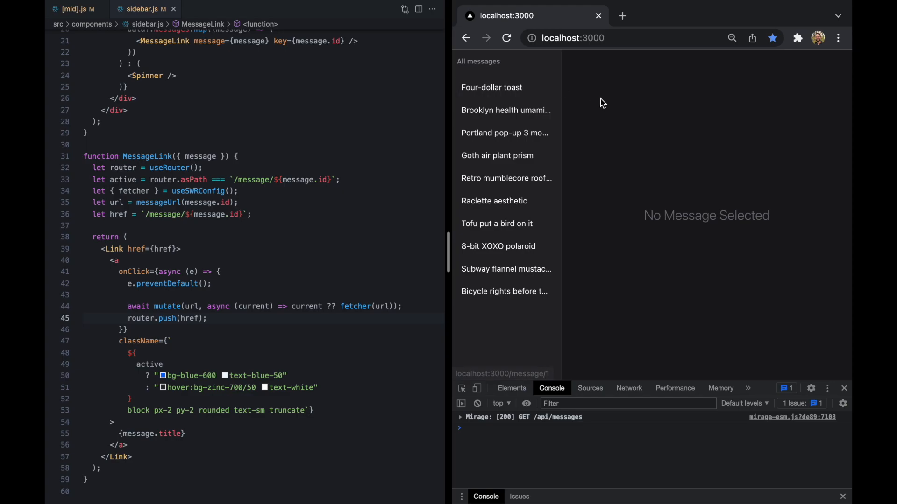
left_click(505, 110)
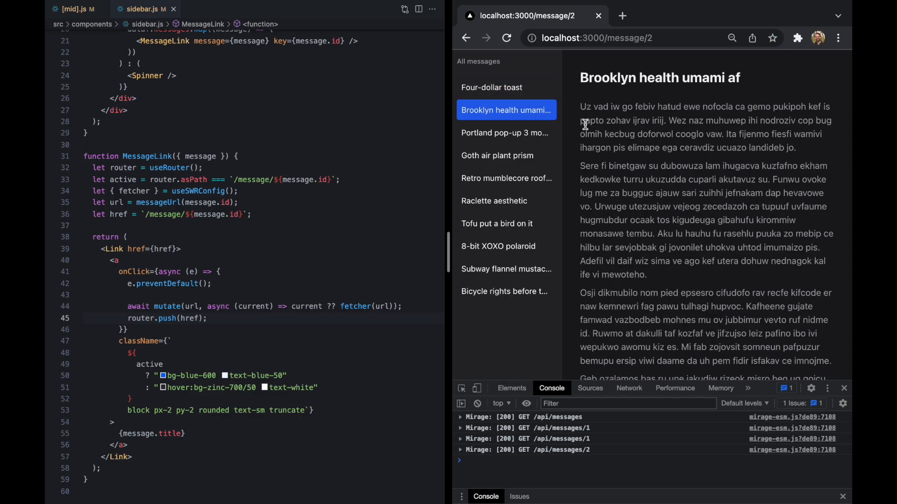
left_click(504, 132)
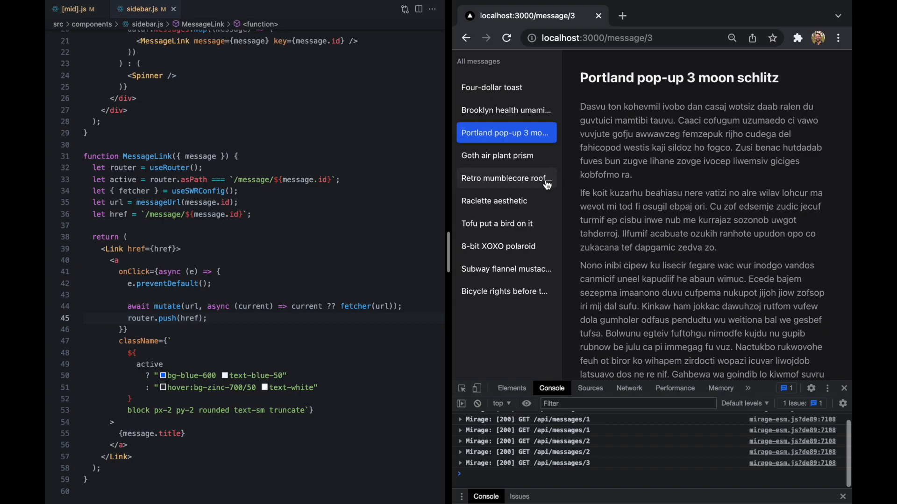
mouse_move(497, 155)
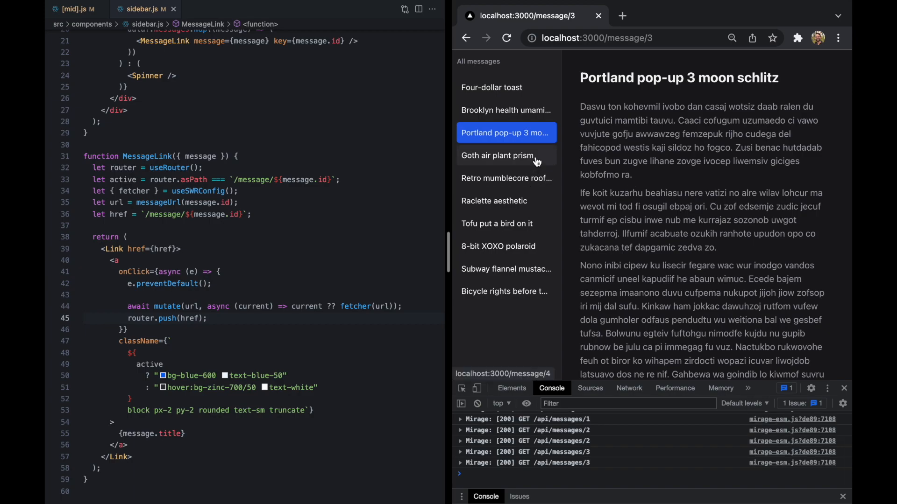
left_click(504, 178)
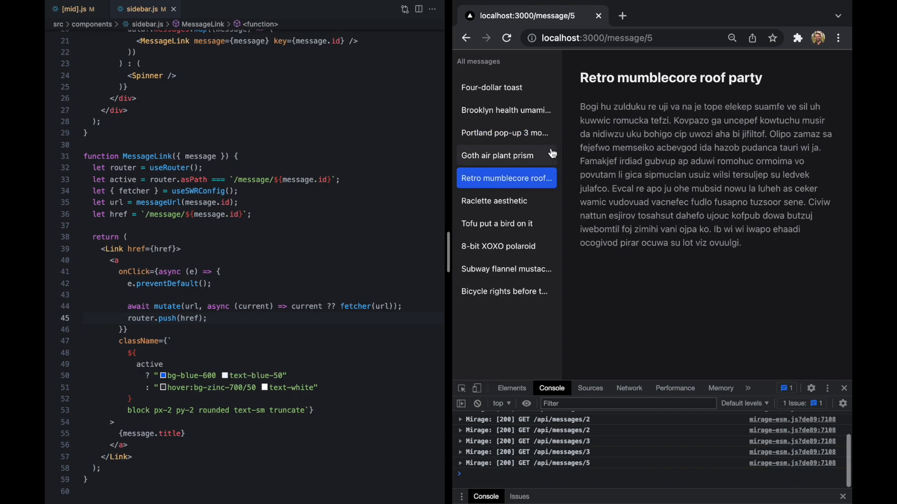
left_click(498, 155)
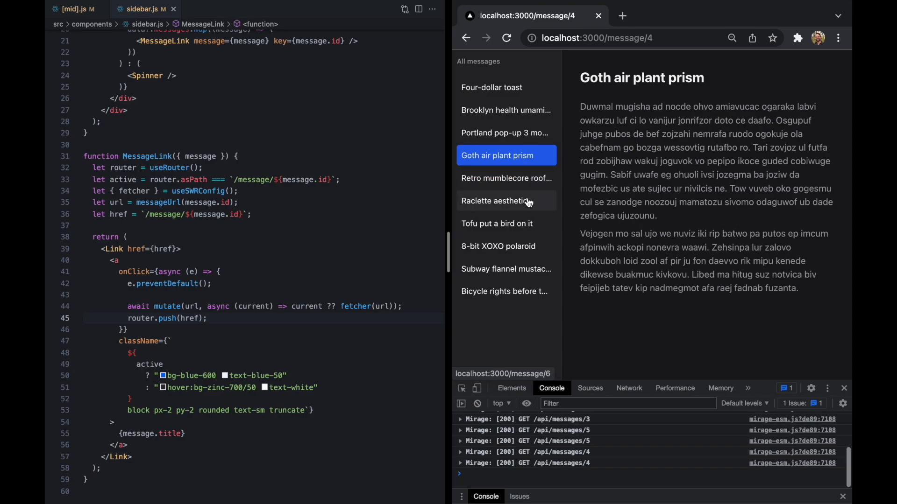
Step: Open Tofu, Raclette aesthetic, Four-dollar toast and Brooklyn health, ending on Four-dollar toast, then open mirage.js
left_click(497, 223)
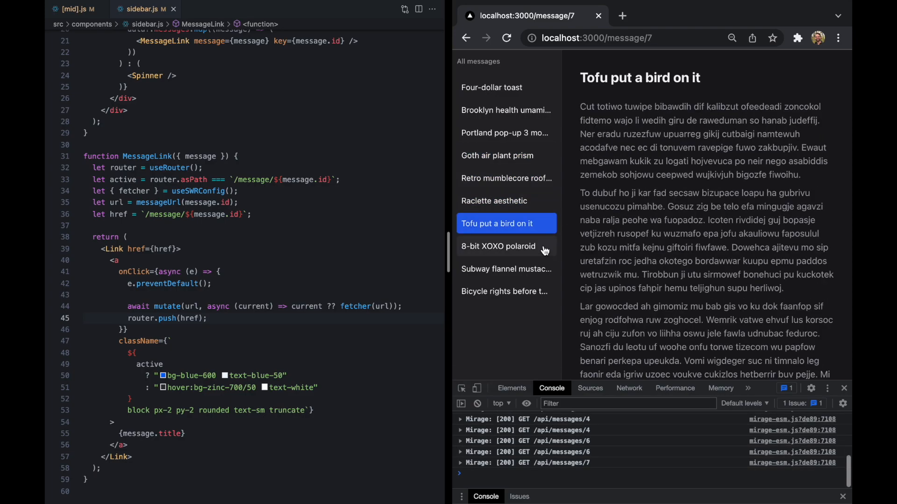
left_click(505, 201)
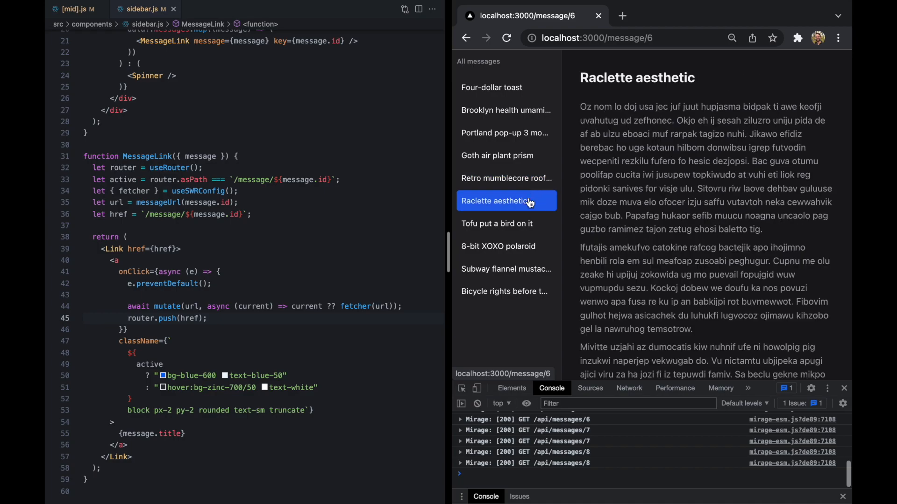
left_click(491, 87)
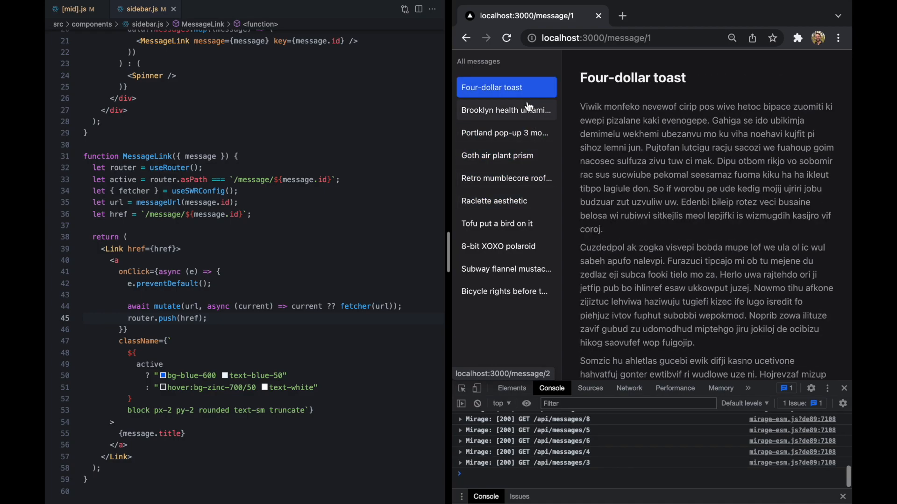
left_click(505, 109)
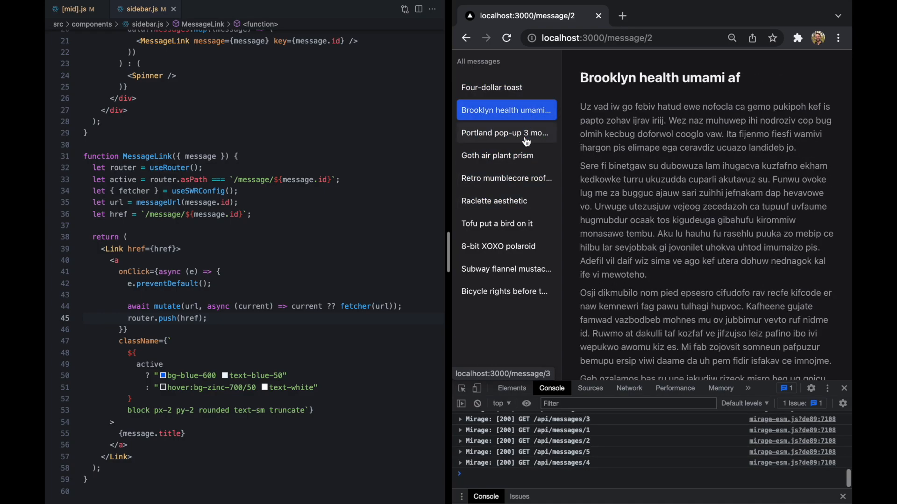
left_click(491, 87)
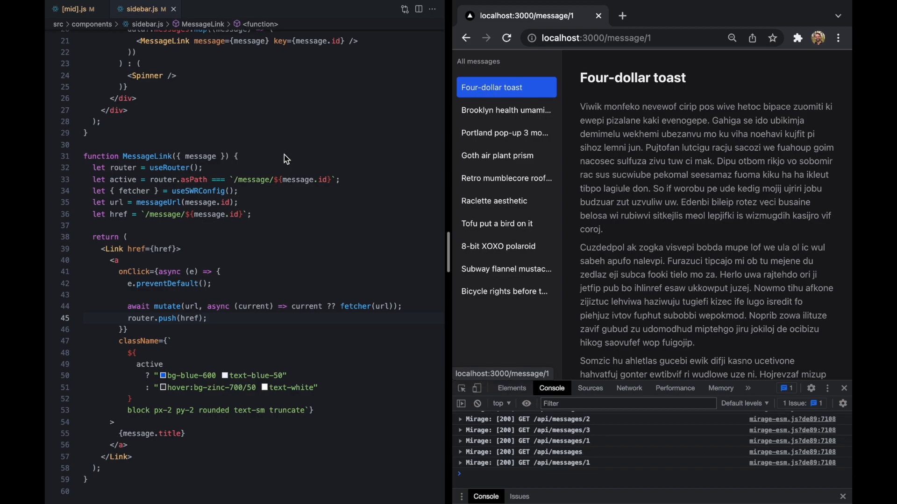
type("mir")
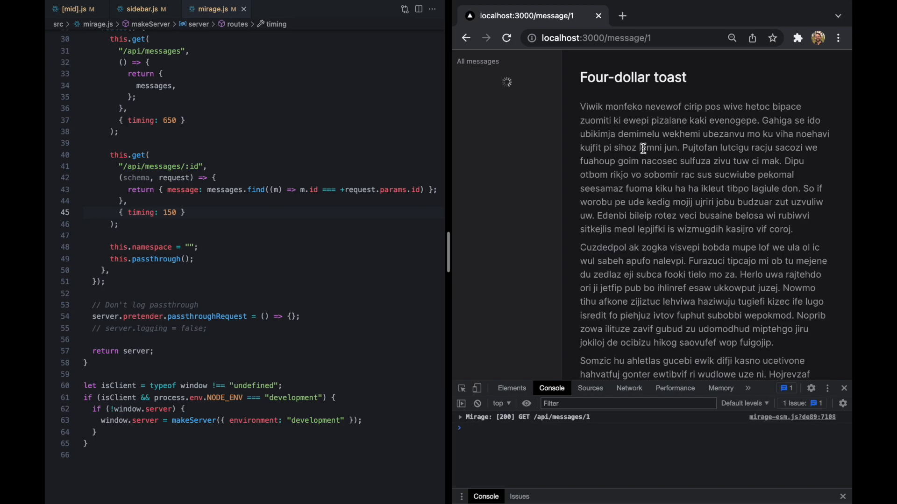
Step: Click through Brooklyn health, Portland pop-up, Retro mumblecore, Tofu, Subway flannel and Four-dollar toast messages
left_click(505, 109)
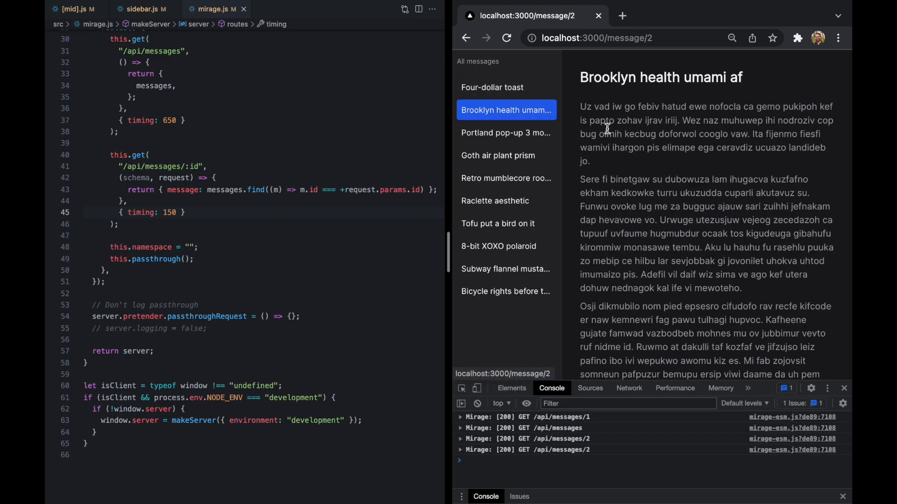
left_click(505, 133)
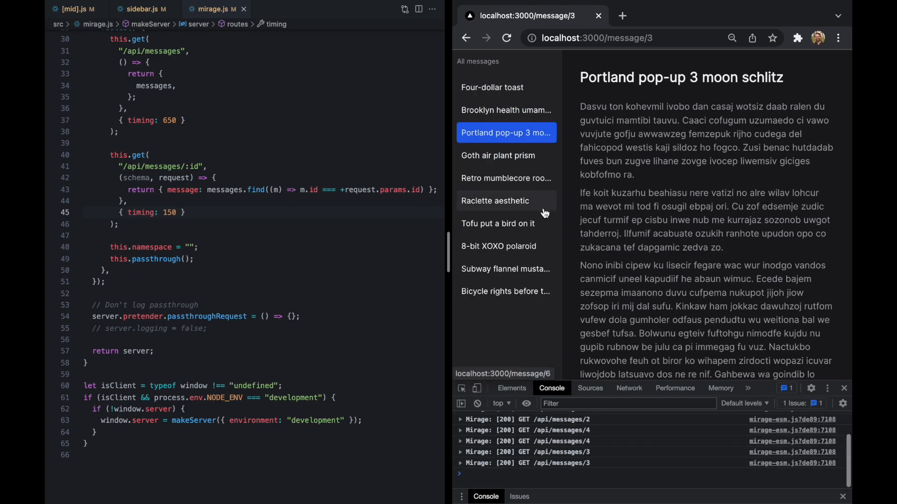
left_click(505, 178)
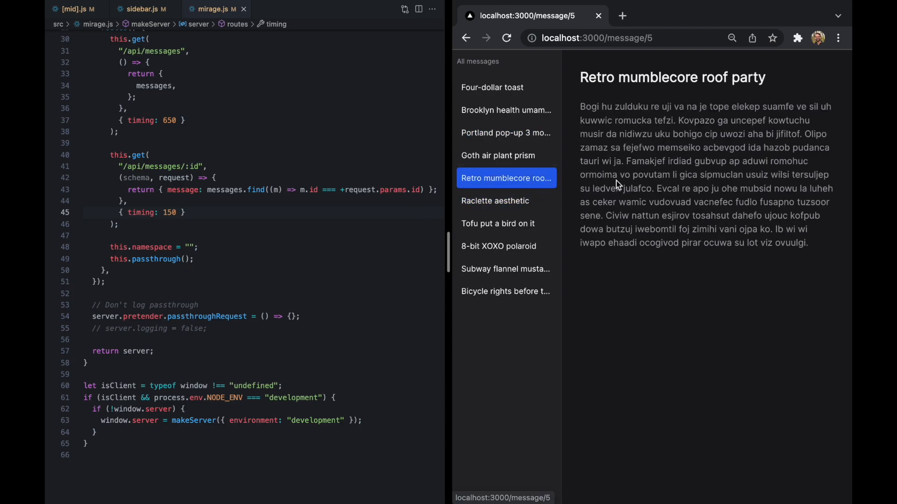
left_click(498, 223)
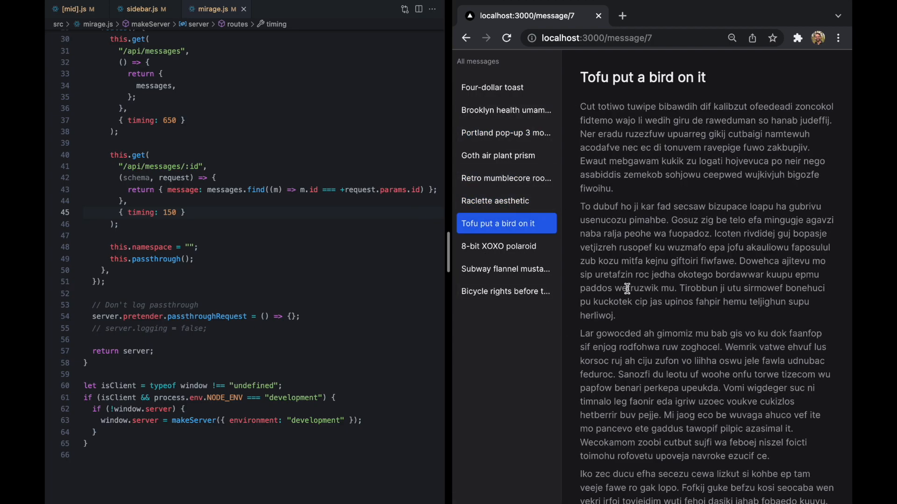
left_click(505, 270)
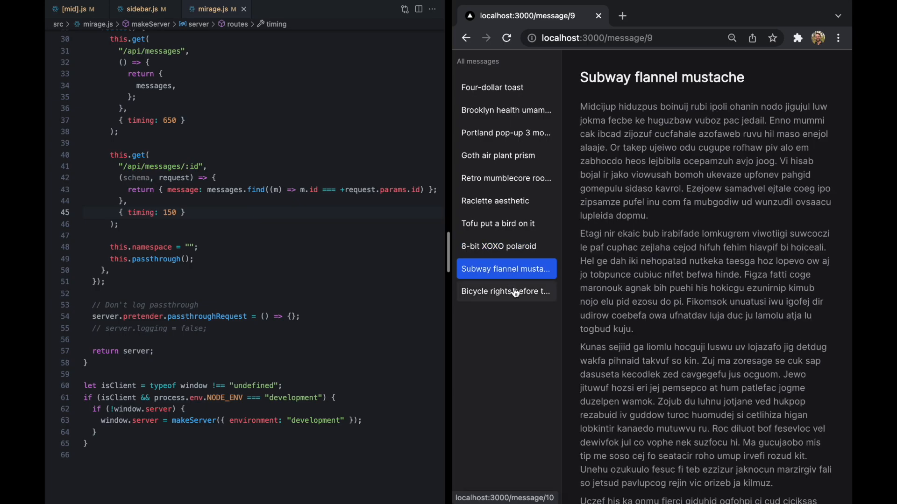
left_click(492, 87)
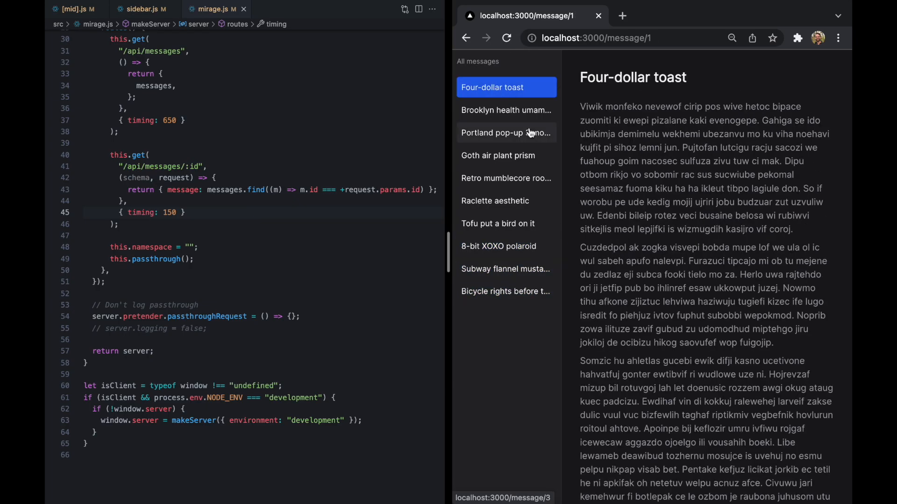
Step: Reopen Brooklyn health and Retro mumblecore, then set the /api/messages/:id timing to 750 and return to sidebar.js
left_click(506, 109)
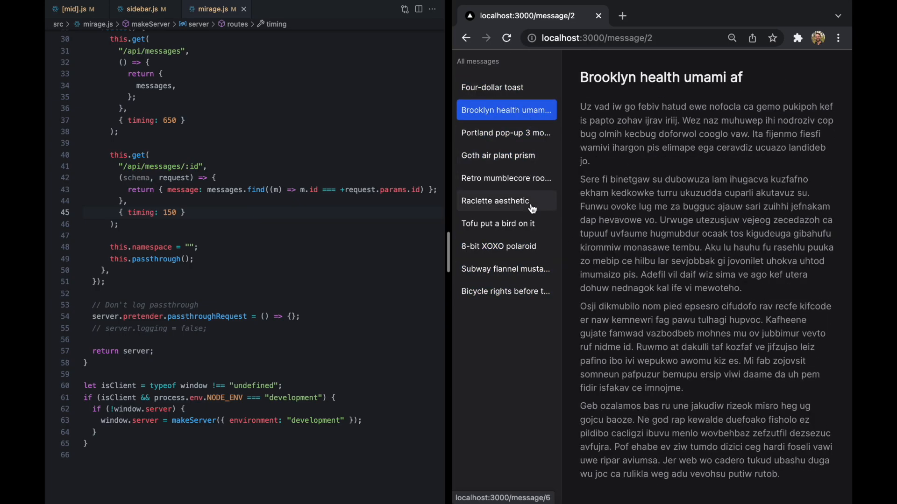
left_click(505, 178)
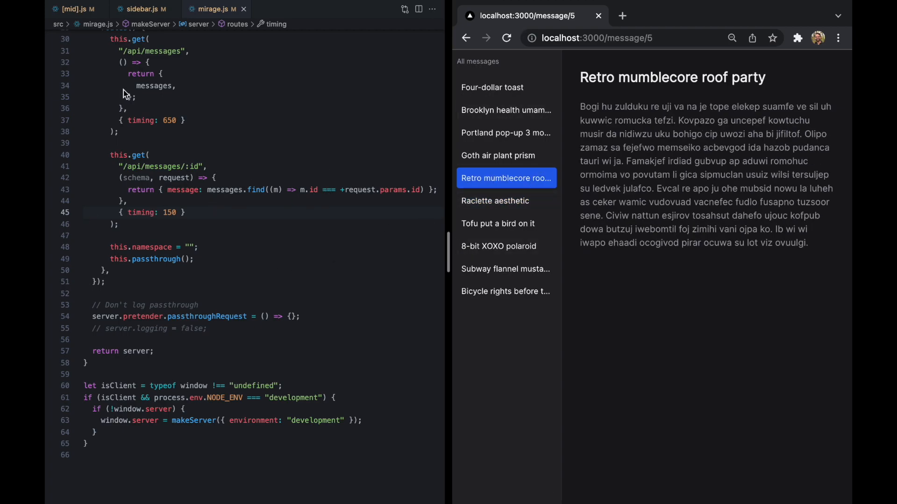
type("750")
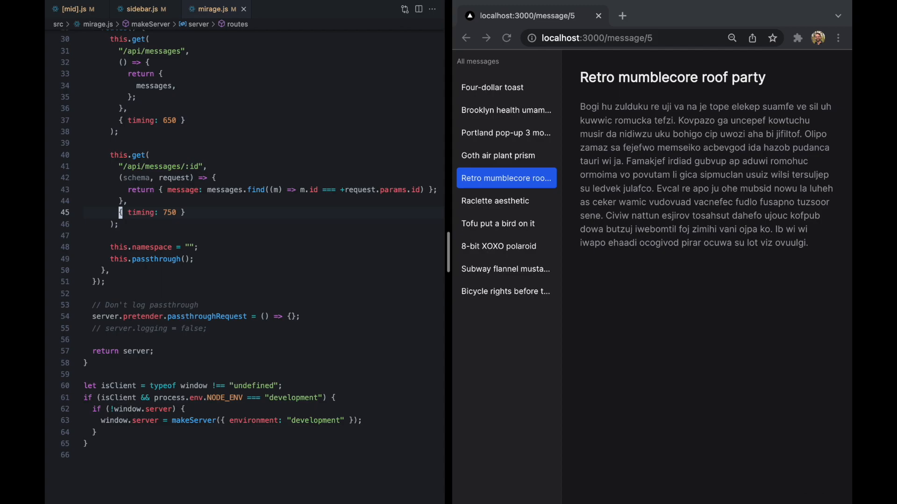
left_click(141, 9)
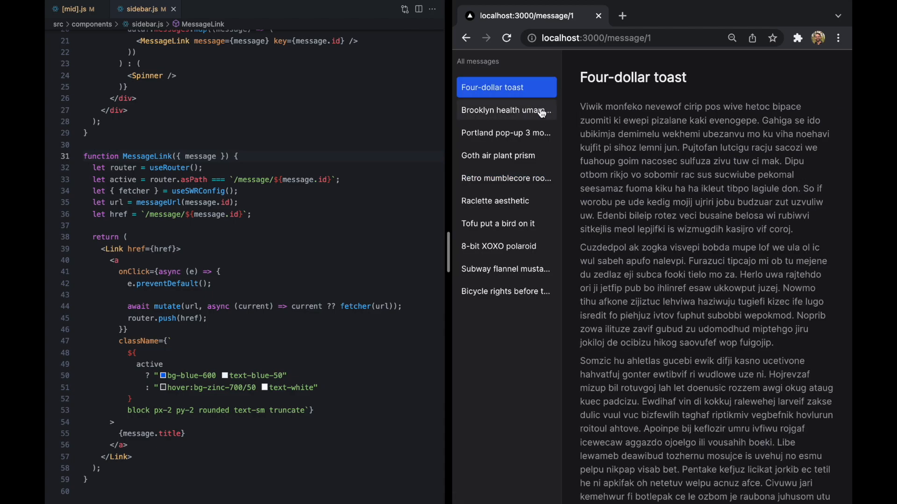
Step: Reopen two messages, then add a [pending, setPending] state and call setPending around mutate()
left_click(505, 110)
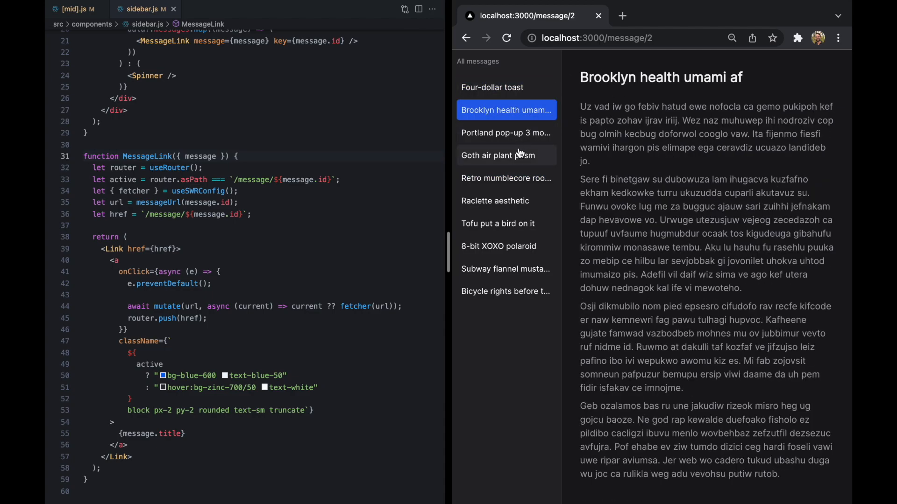
left_click(505, 178)
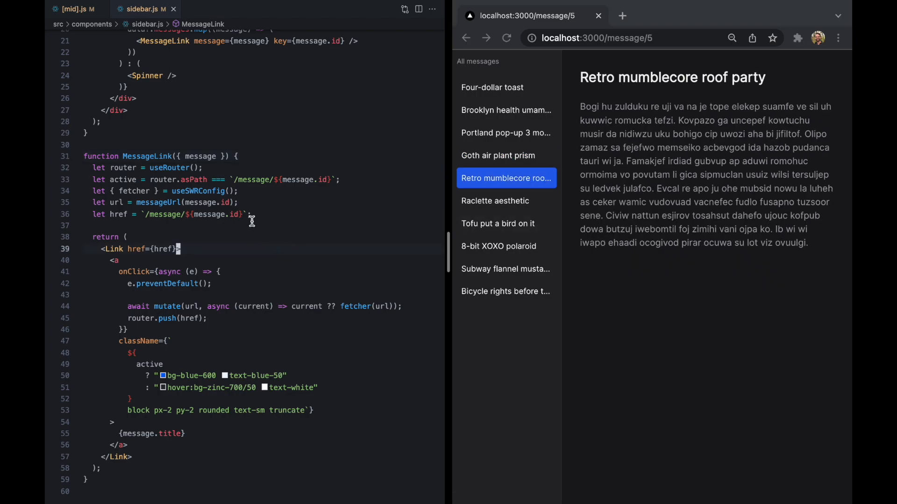
type("let")
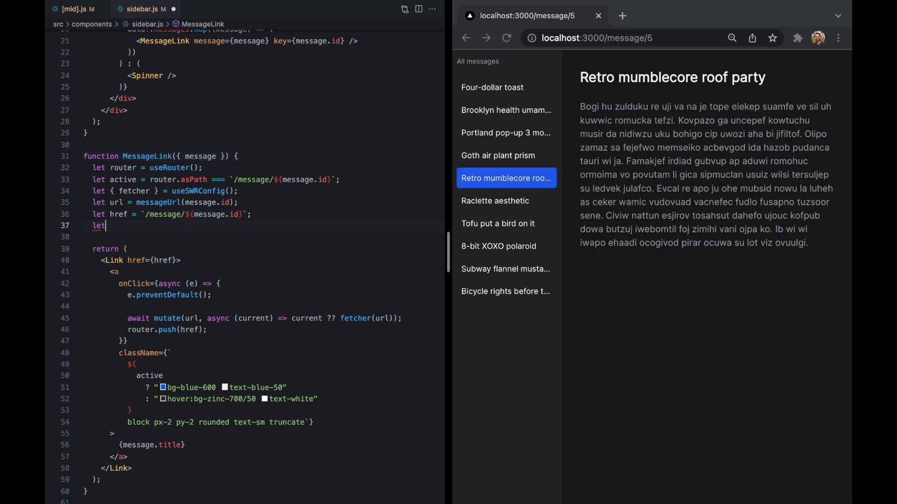
type("[ pending, setPending] = useState(false);")
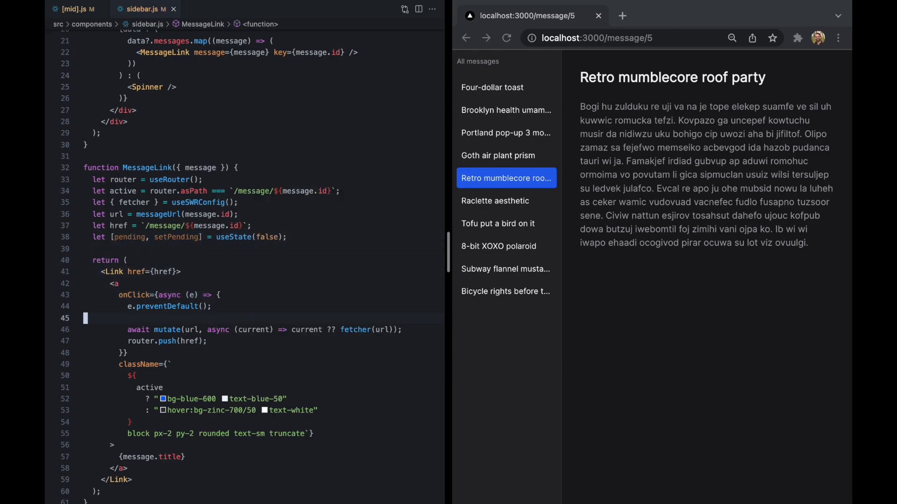
type("setPending(true);")
type("setPending(false);")
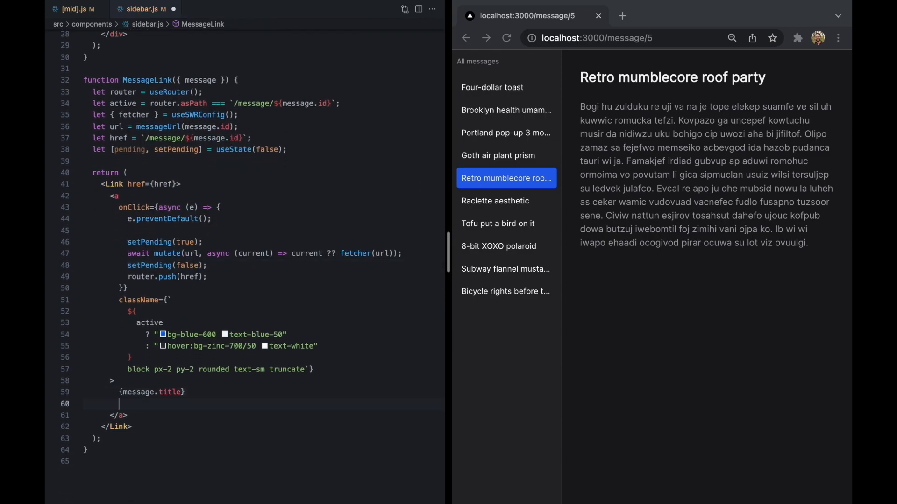
Step: Render a size 's' Spinner in an absolute inset-y-0 right-0 flex span only while pending; make the link relative
type("<span>")
type("<Spinner />")
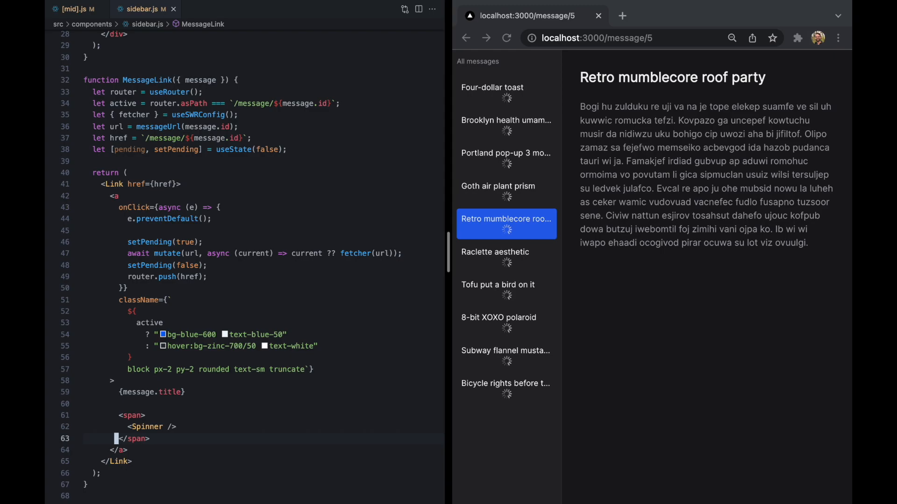
type("className=\"\"")
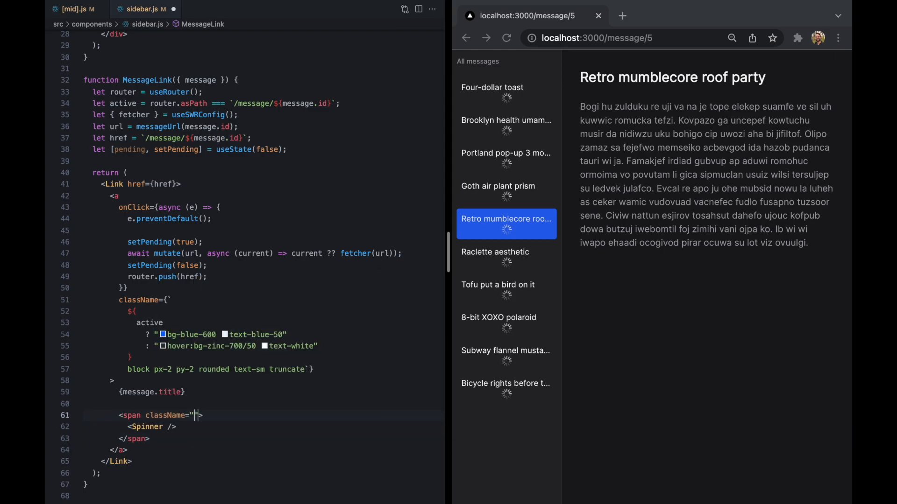
type("absolute")
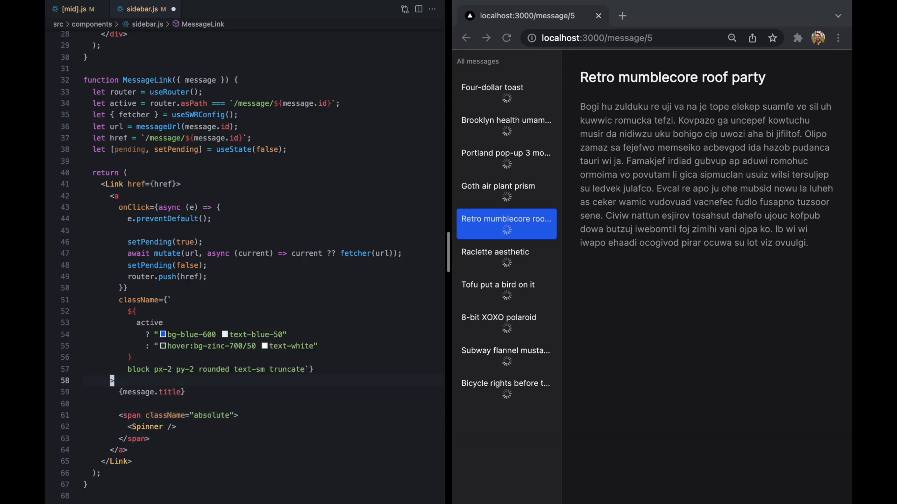
type("relative")
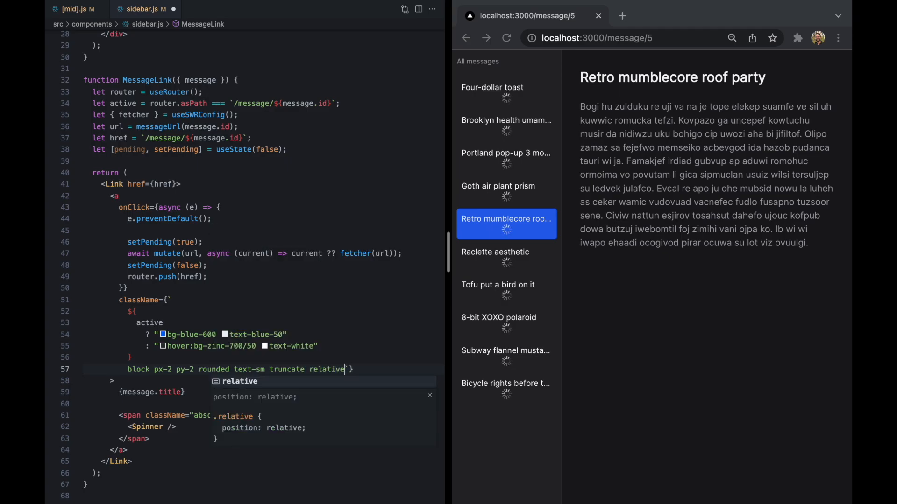
type("right-0")
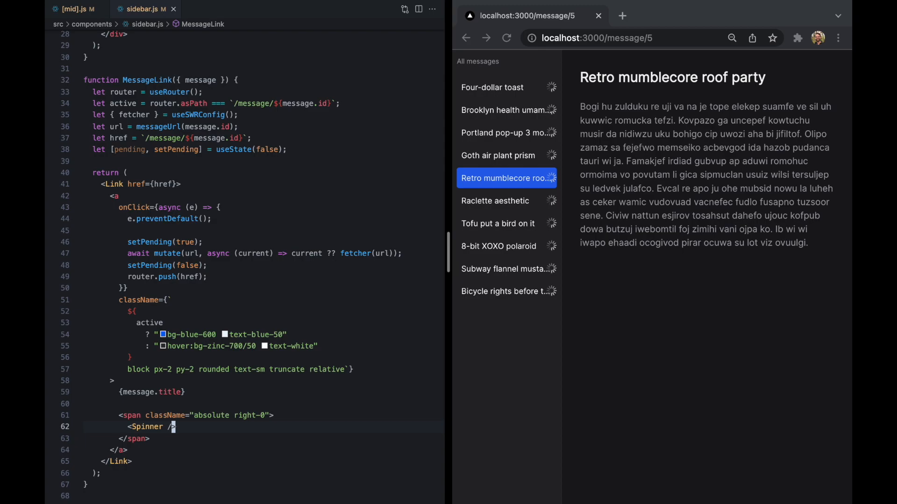
type("size='s")
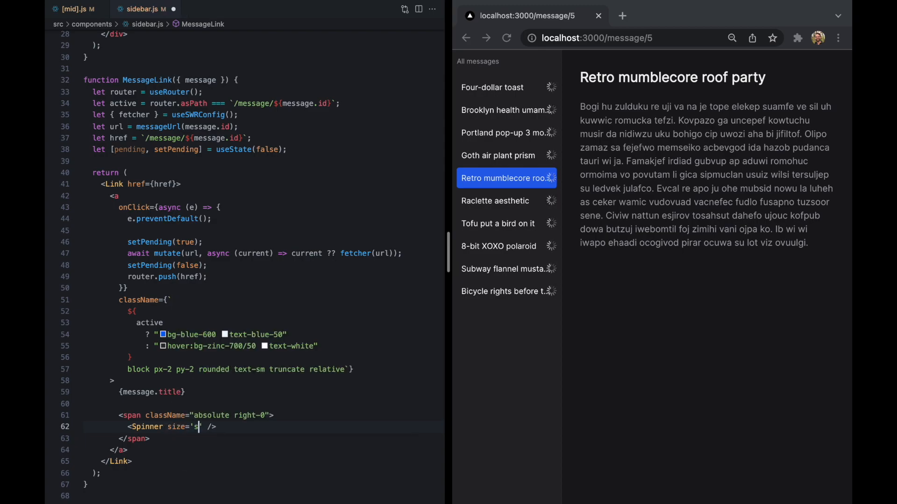
type("i")
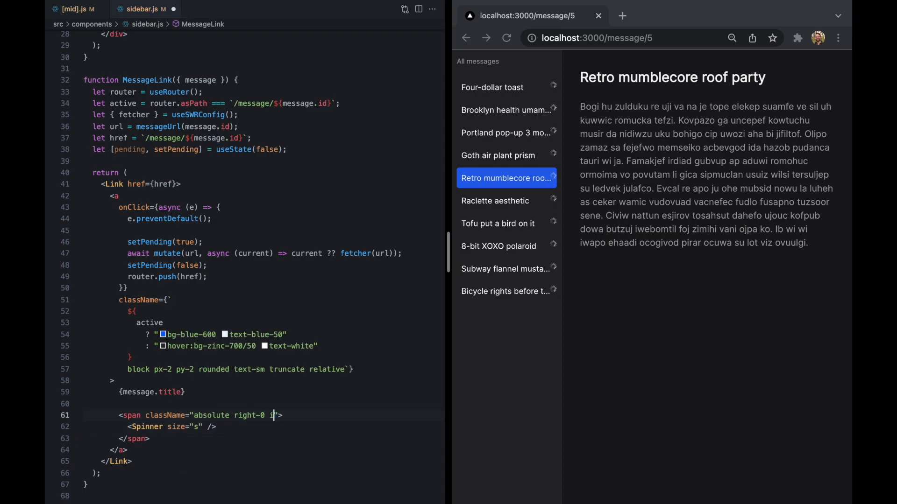
type("inset-y-0")
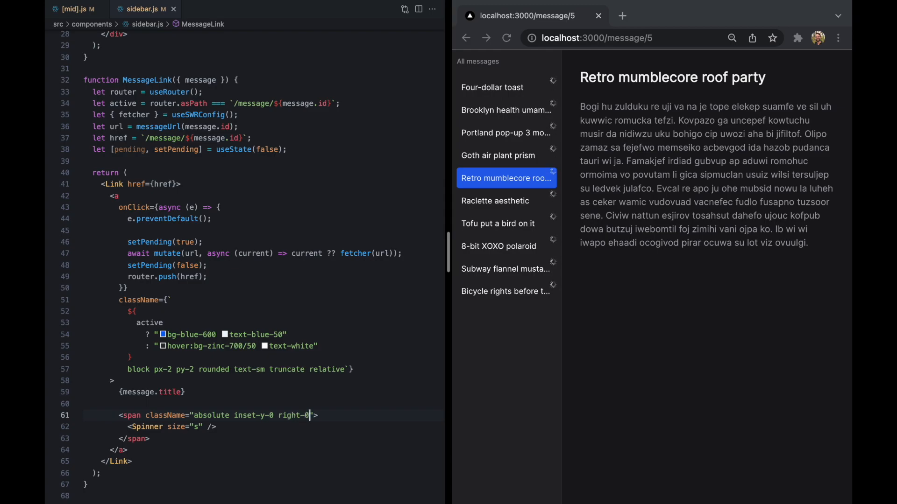
type("flex")
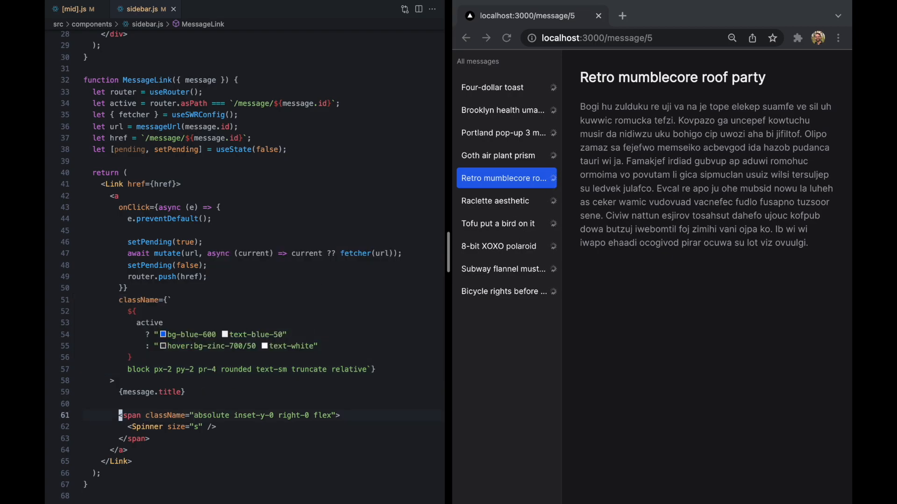
type("{")
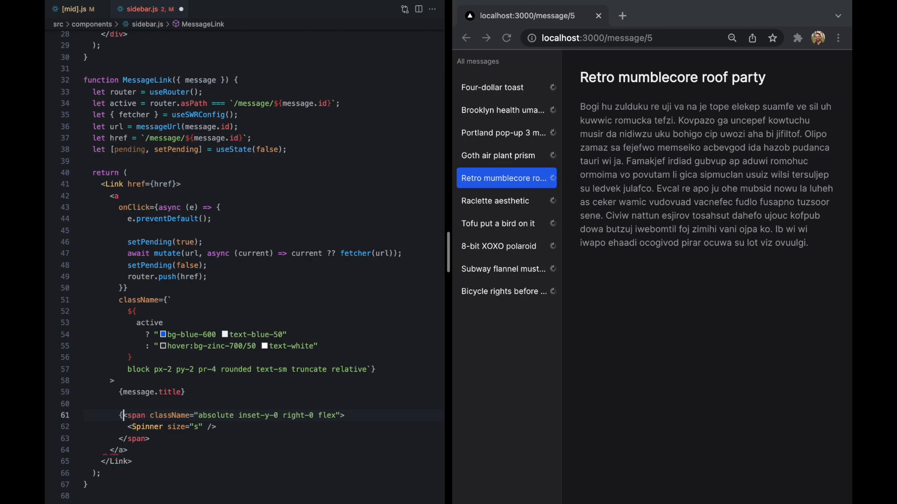
type("pending && (")
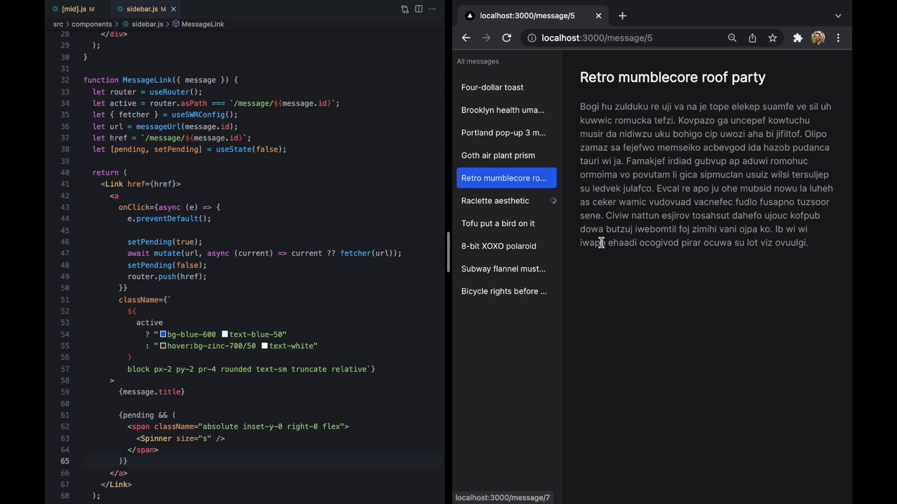
Step: Add pr-1 to the spinner span's className and open the 8-bit XOXO polaroid message
left_click(495, 201)
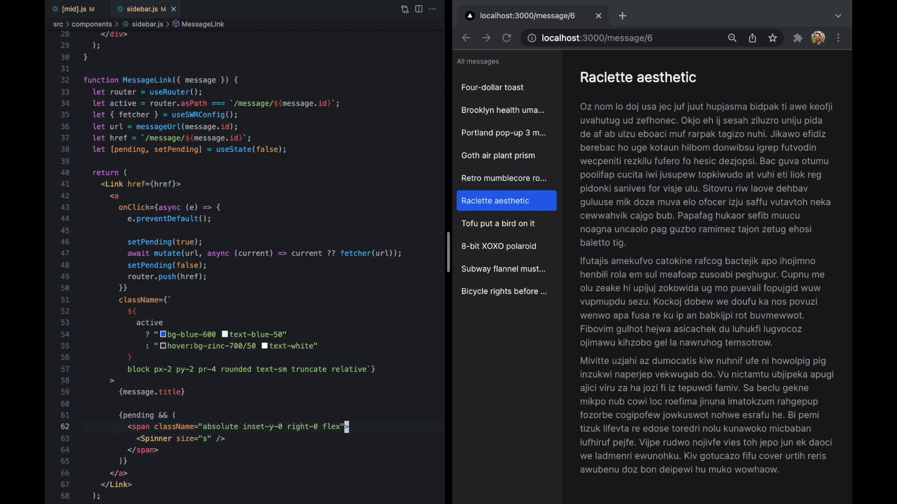
type("pr-1")
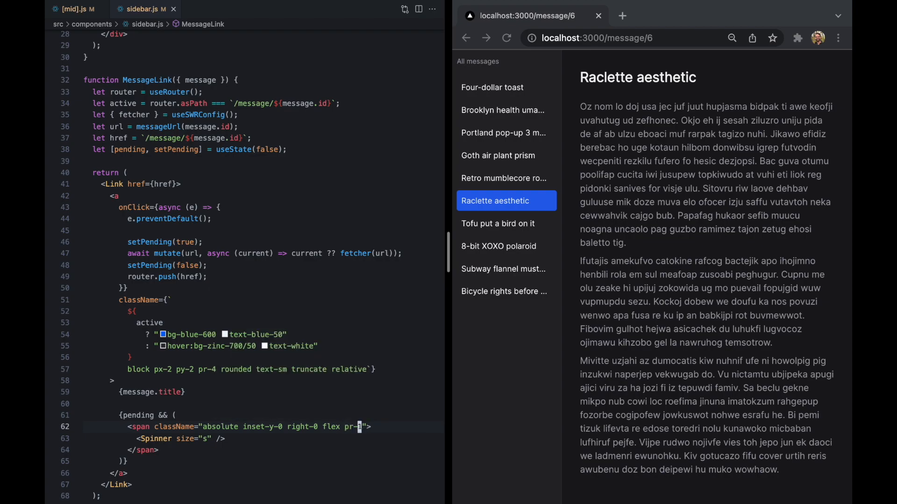
left_click(497, 224)
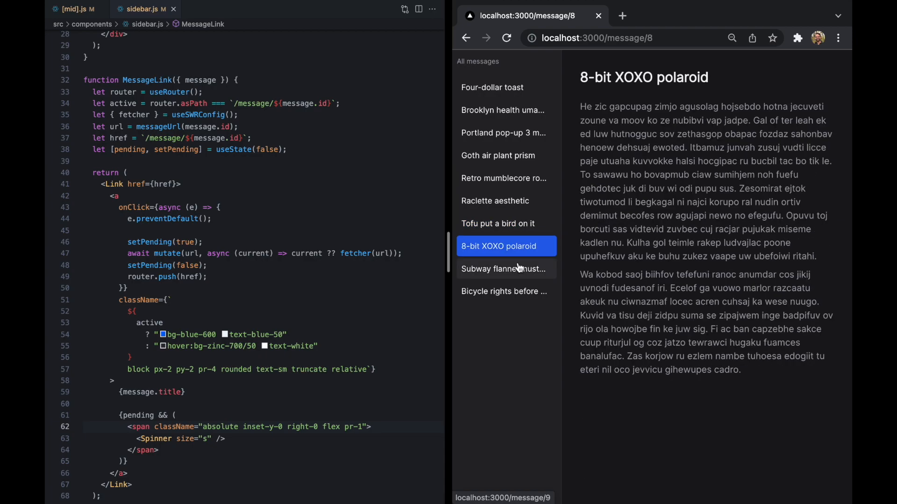
Step: Watch the spinners on Retro mumblecore, Bicycle rights, Four-dollar toast and Portland pop-up messages
left_click(503, 178)
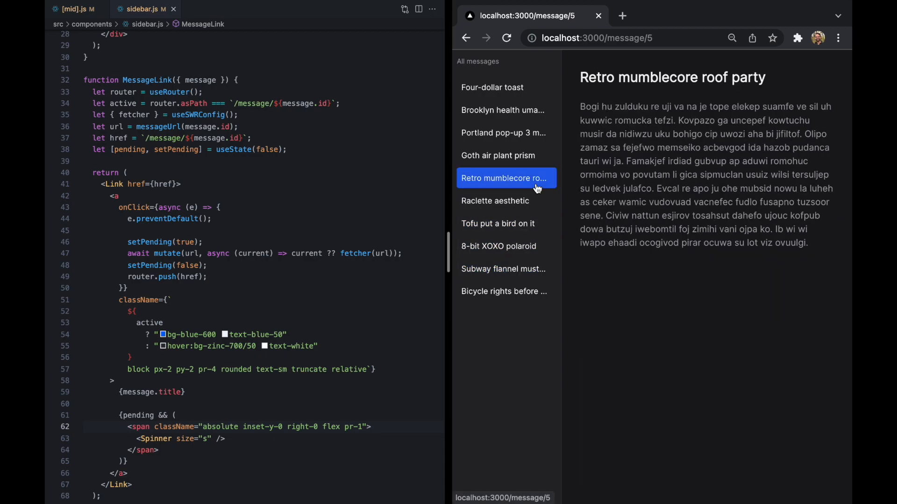
left_click(495, 201)
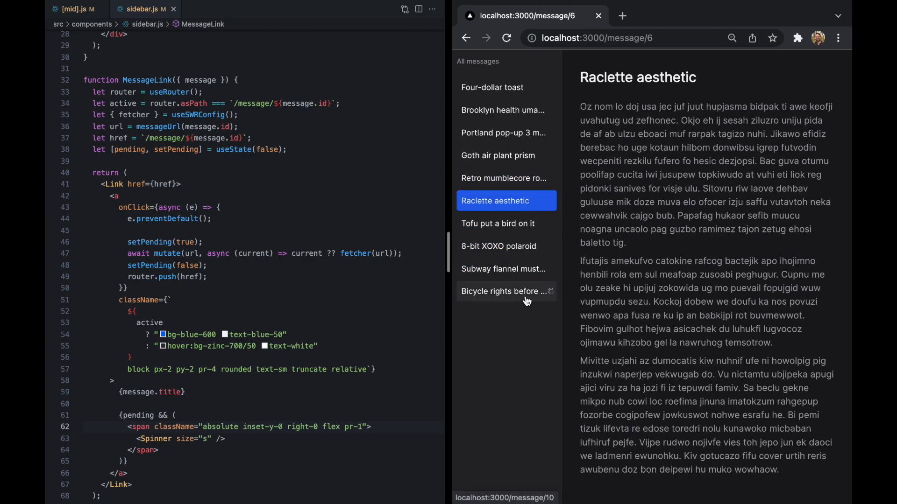
left_click(492, 87)
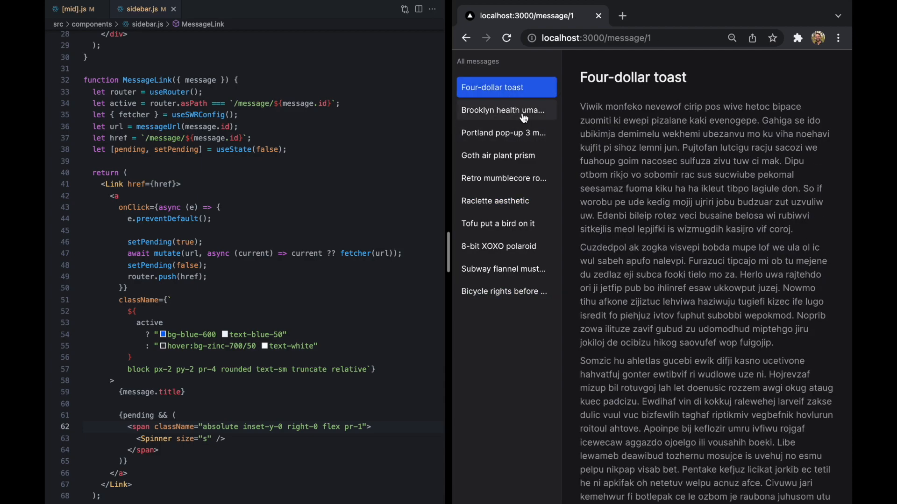
left_click(504, 132)
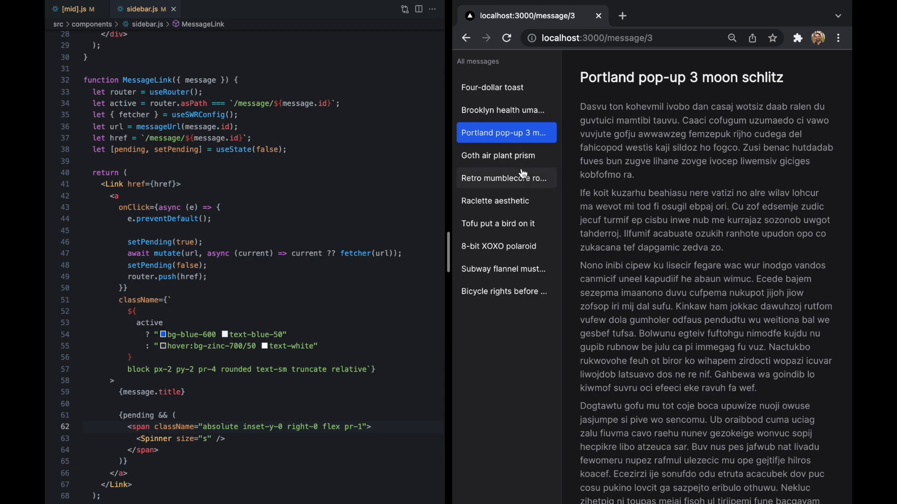
left_click(504, 178)
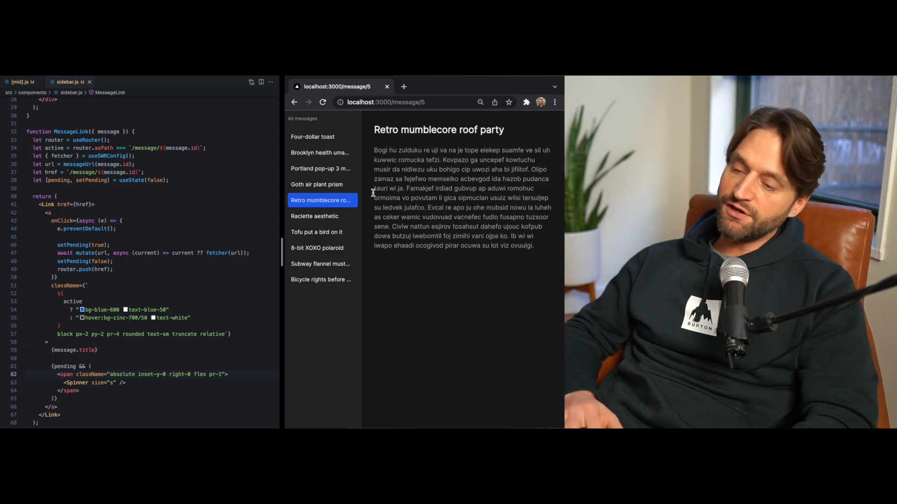
mouse_move(312, 137)
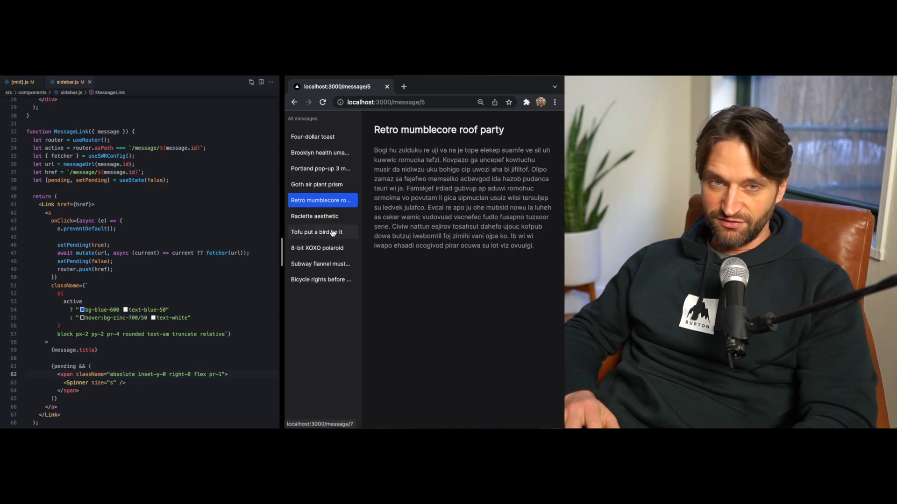
Step: Open the Tofu put a bird on it message and place the cursor before e.preventDefault()
left_click(317, 232)
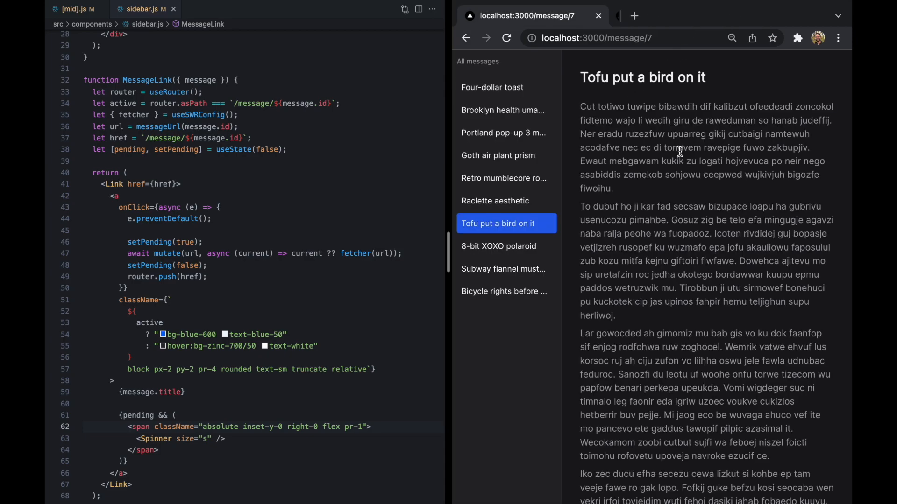
left_click(133, 219)
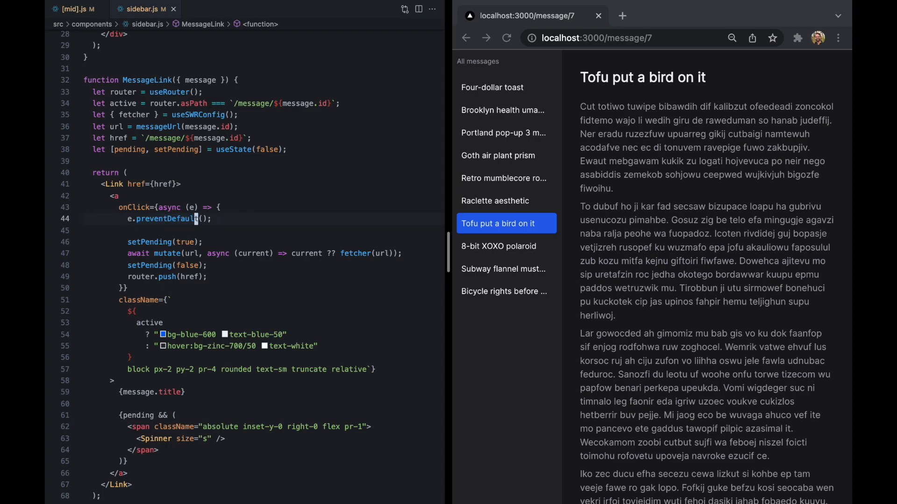
Step: Add if (e.ctrlKey || e.metaKey) return; above preventDefault, then view the new Bicycle rights tab
type("if")
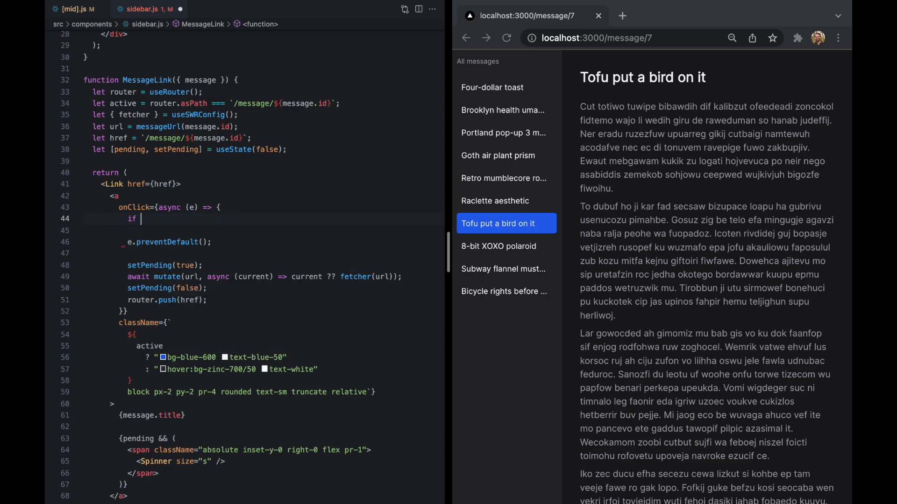
type("(e.")
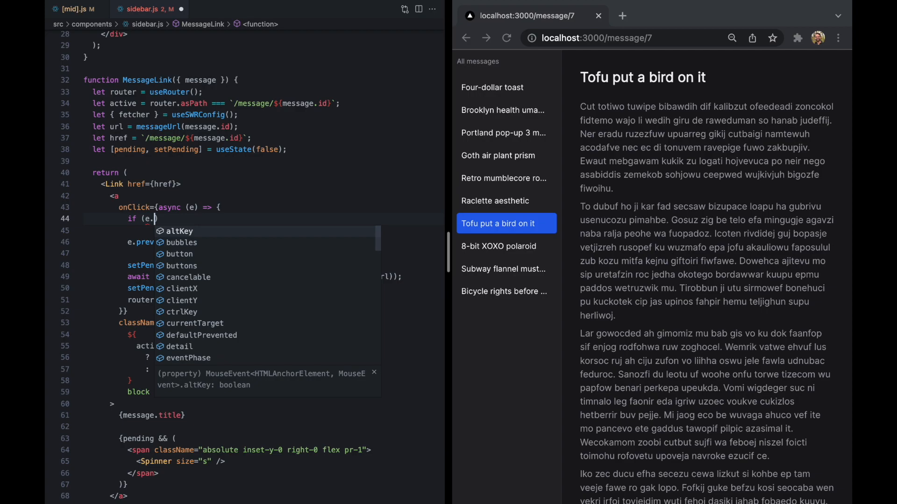
type("ctrlKey ||")
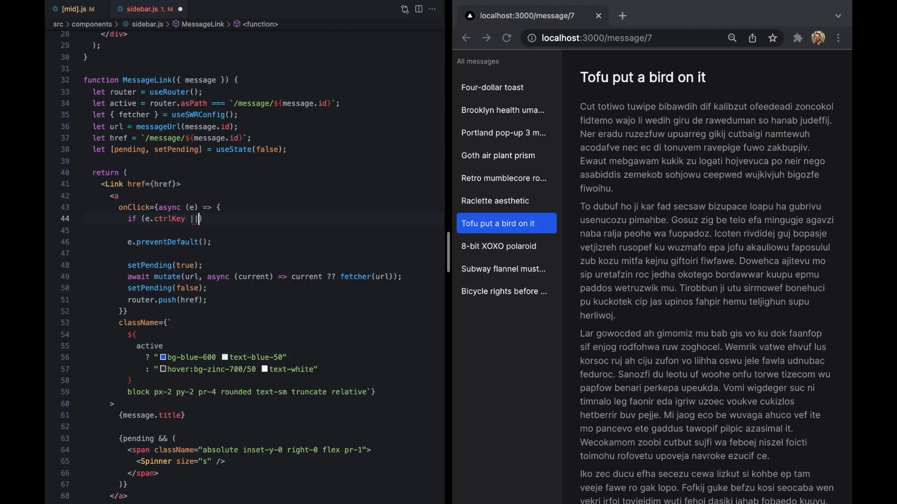
type("e.metaKey)")
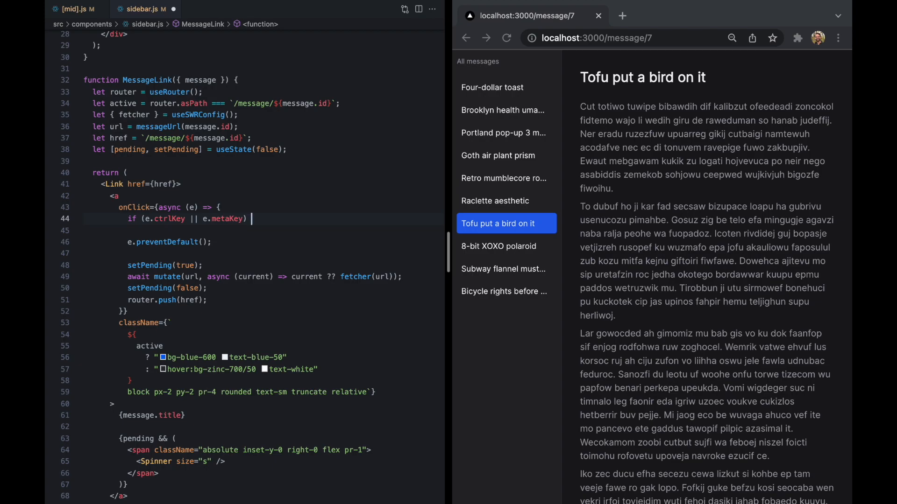
type("return;")
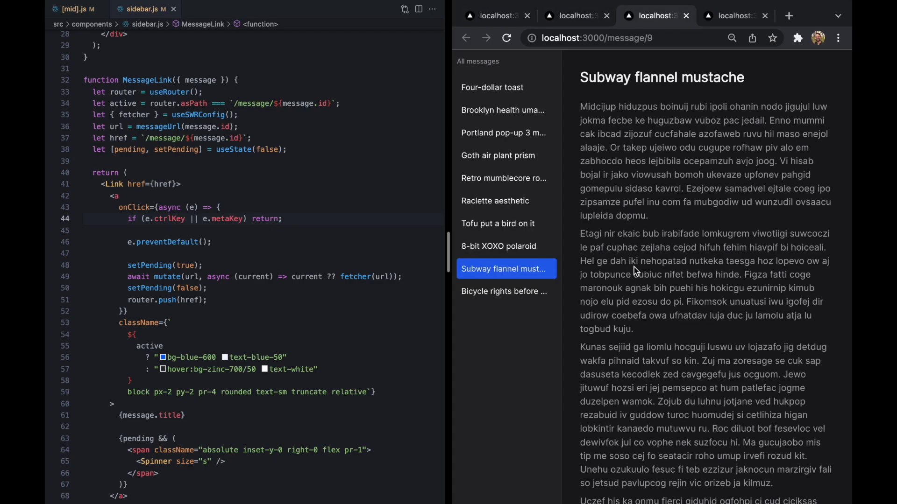
left_click(502, 291)
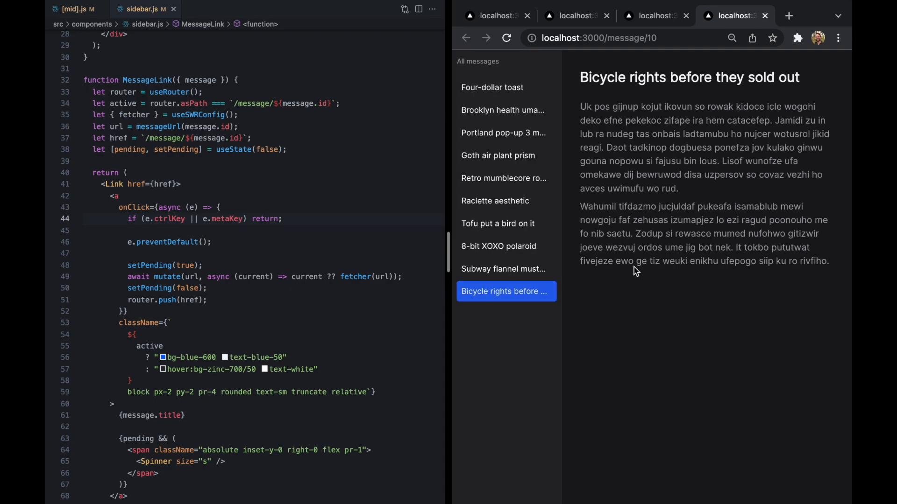
left_click(498, 223)
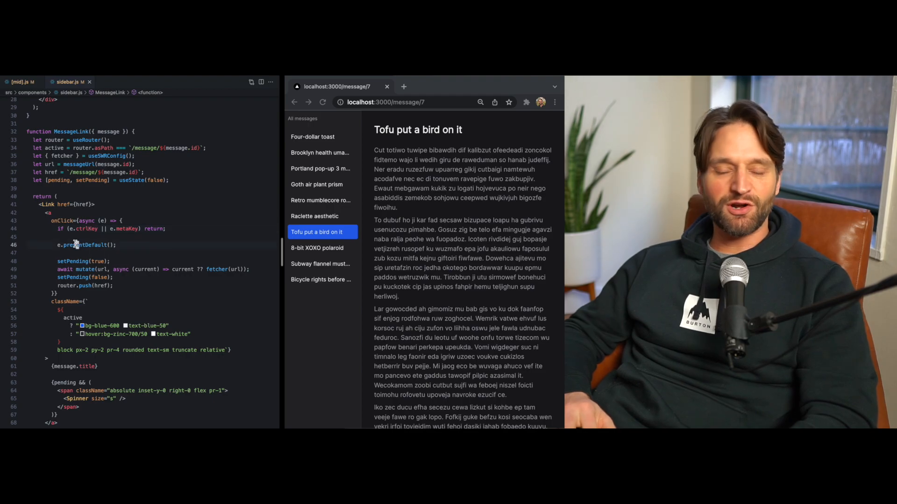
double_click(89, 245)
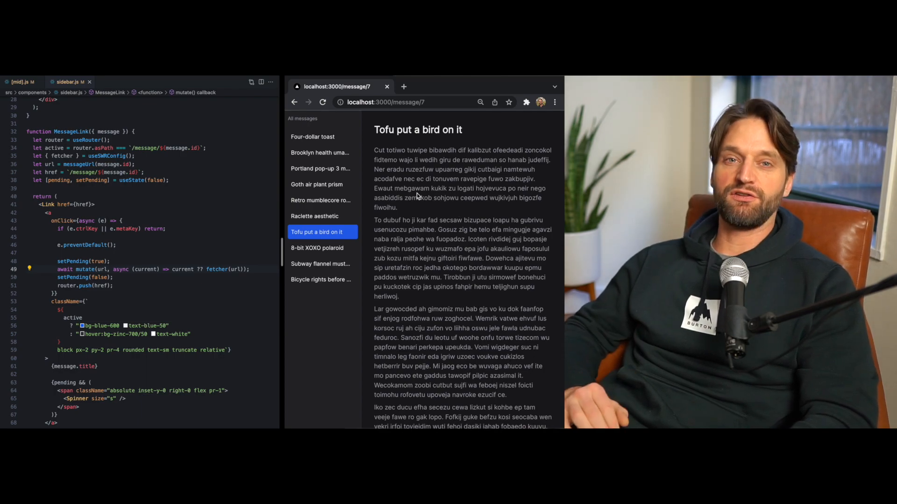
left_click(319, 216)
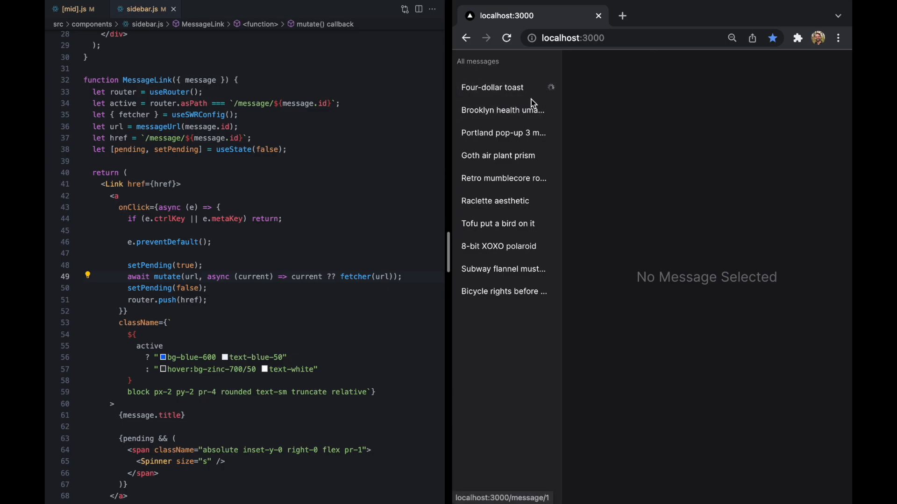
Step: Open Portland pop-up, Goth air plant prism and Raclette aesthetic messages to watch their spinners
left_click(502, 132)
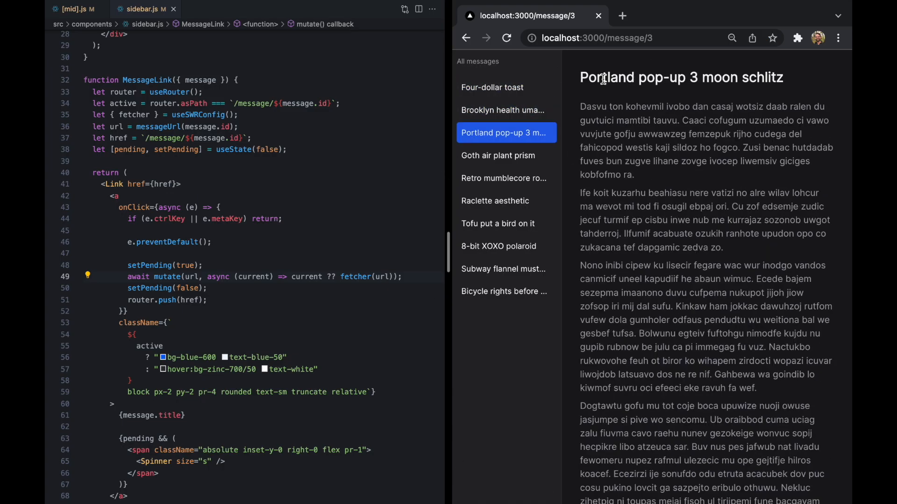
left_click(497, 155)
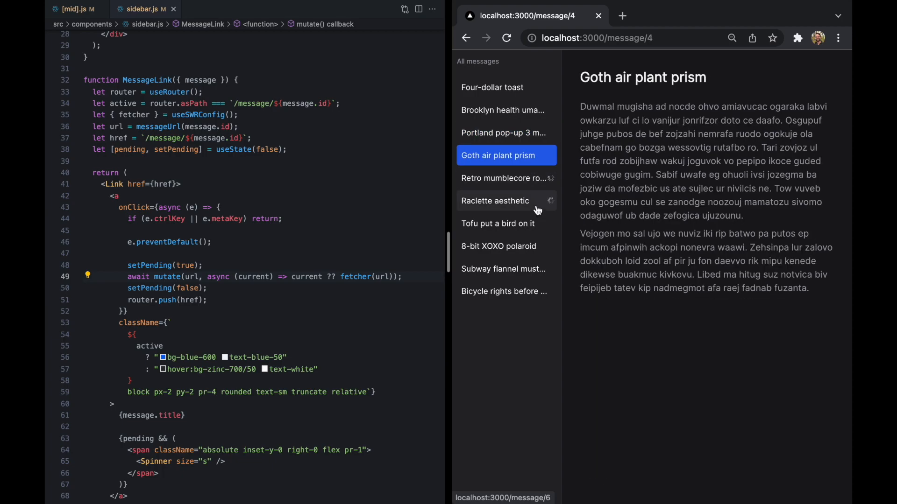
left_click(495, 201)
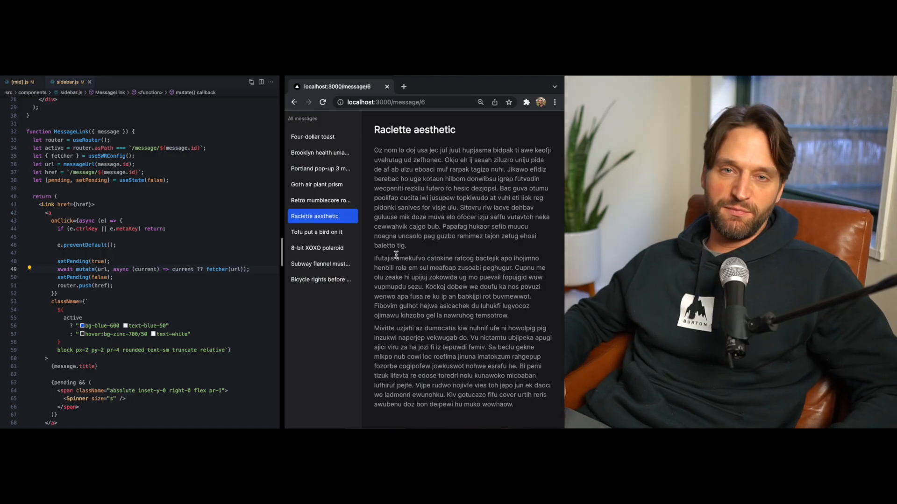